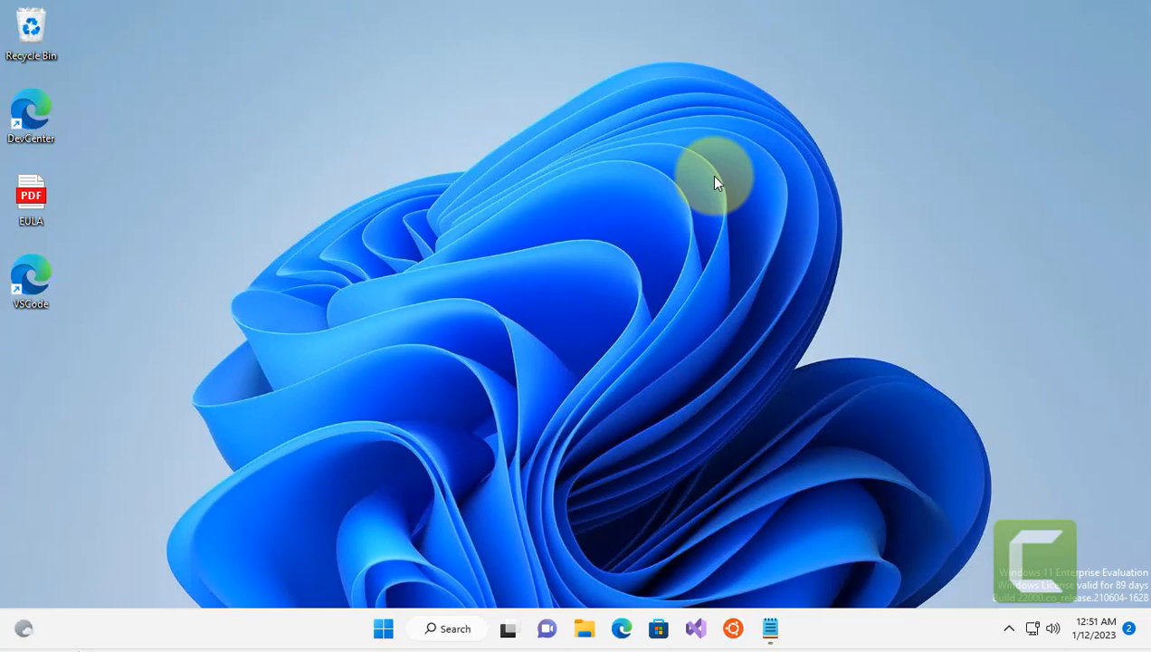
pyautogui.moveTo(729, 219)
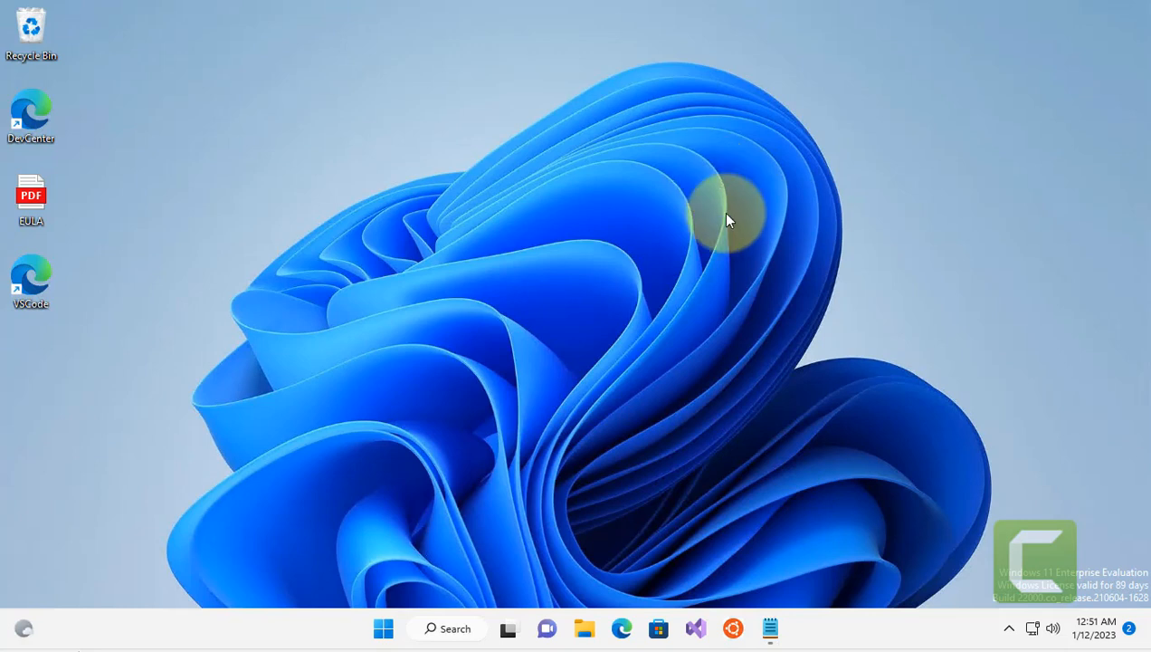
pyautogui.moveTo(478, 549)
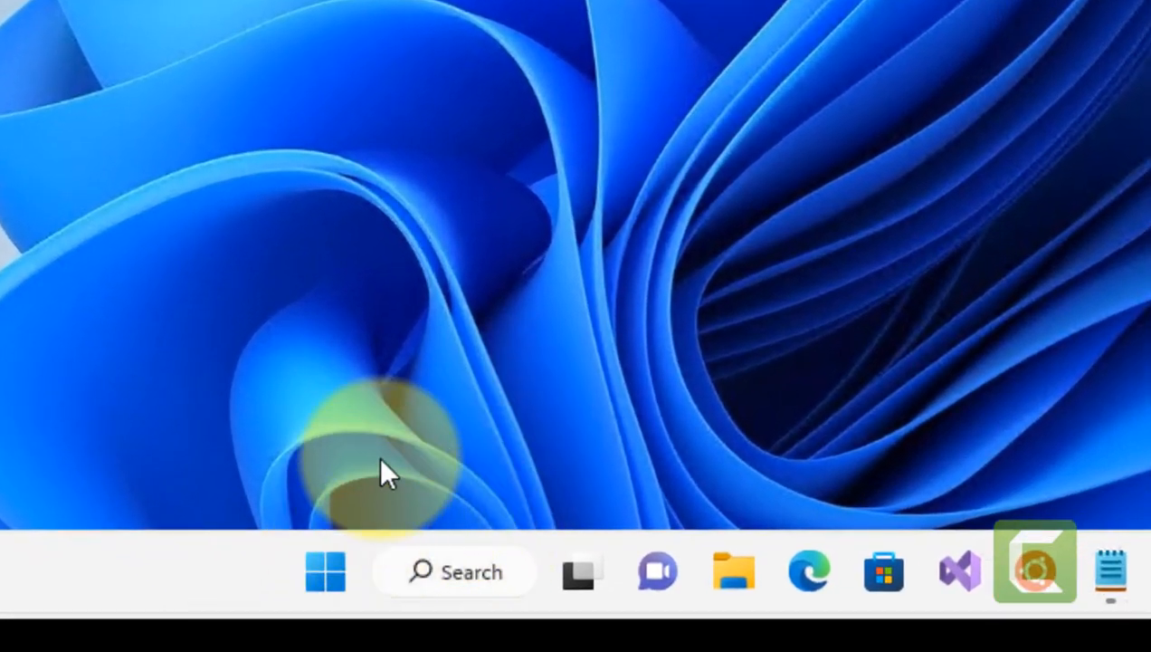
# Via Lock screen's Screen timeout link, set the plugged-in screen turn-off time to 30 minutes
pyautogui.rightClick(324, 570)
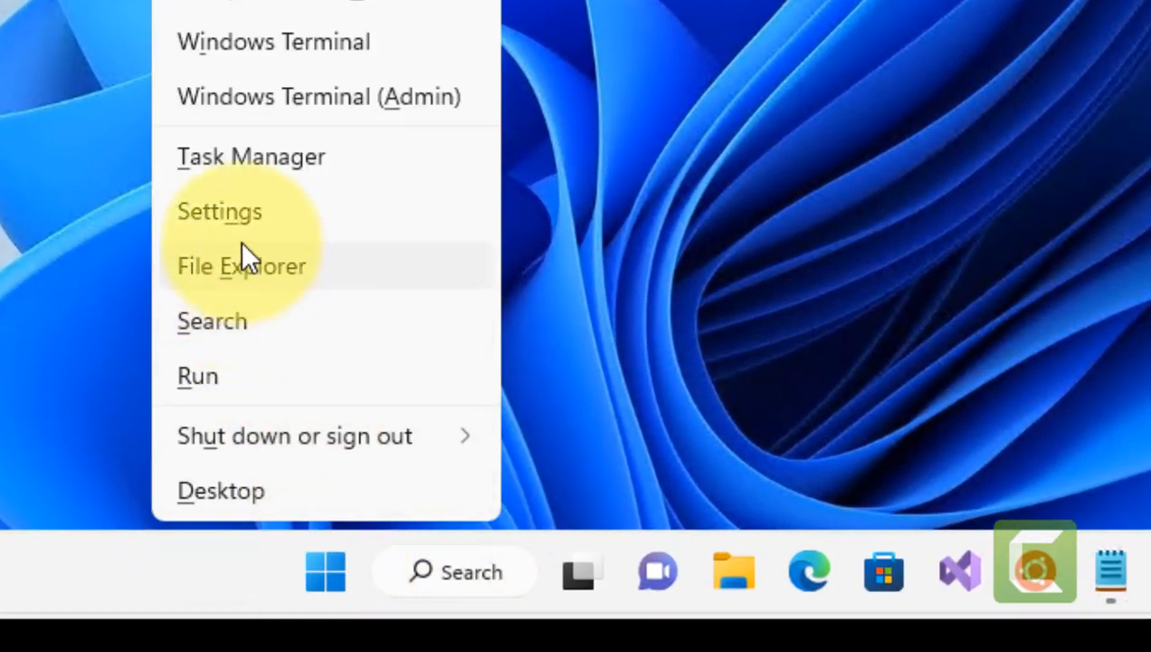
pyautogui.click(220, 211)
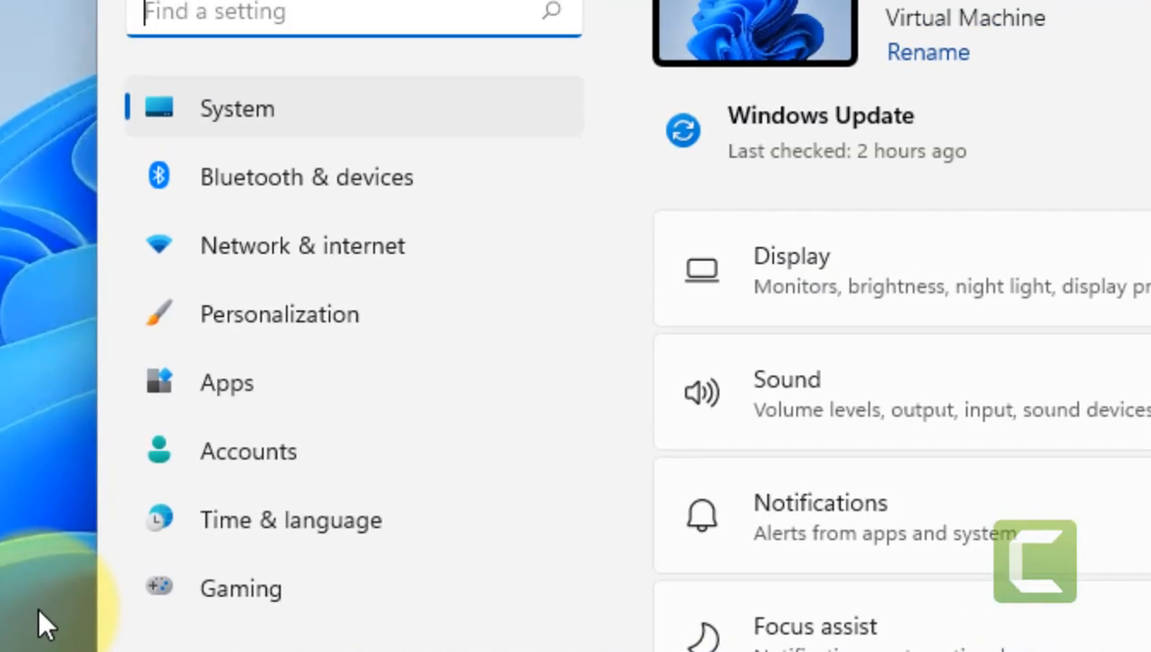
pyautogui.moveTo(366, 326)
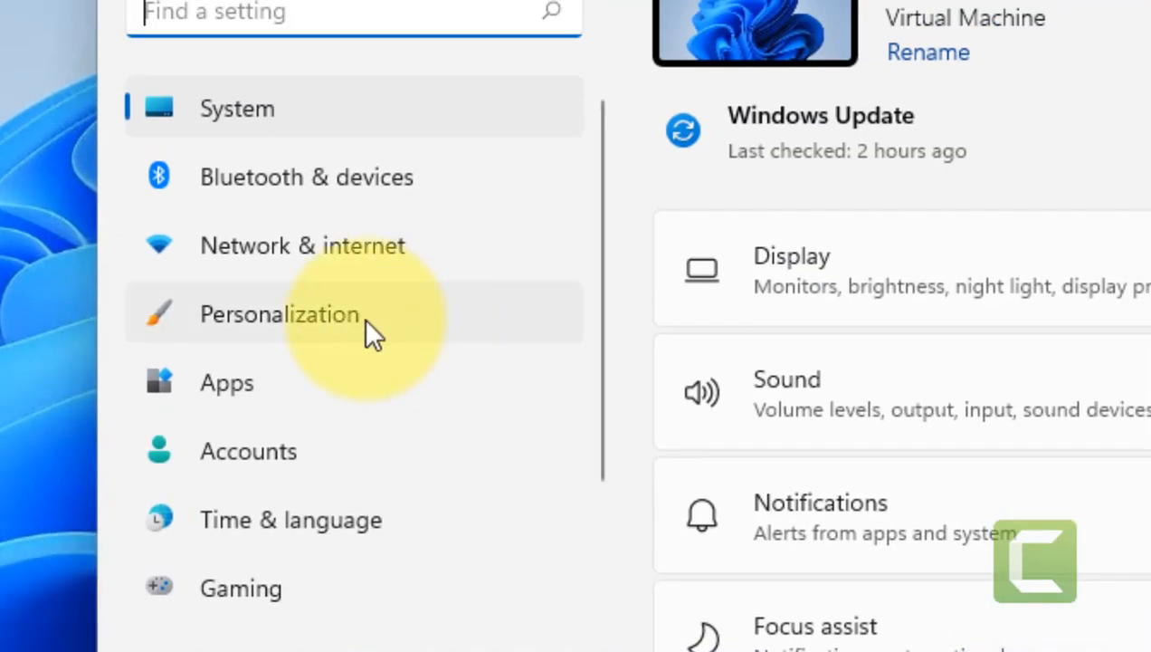
pyautogui.click(279, 313)
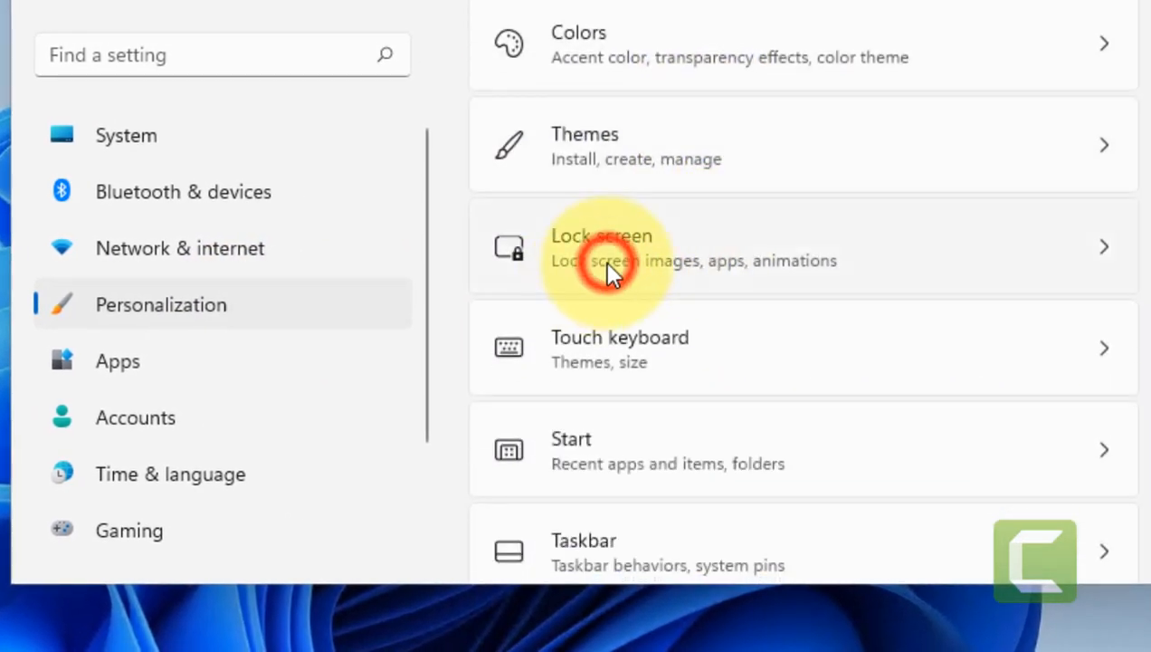
pyautogui.click(612, 261)
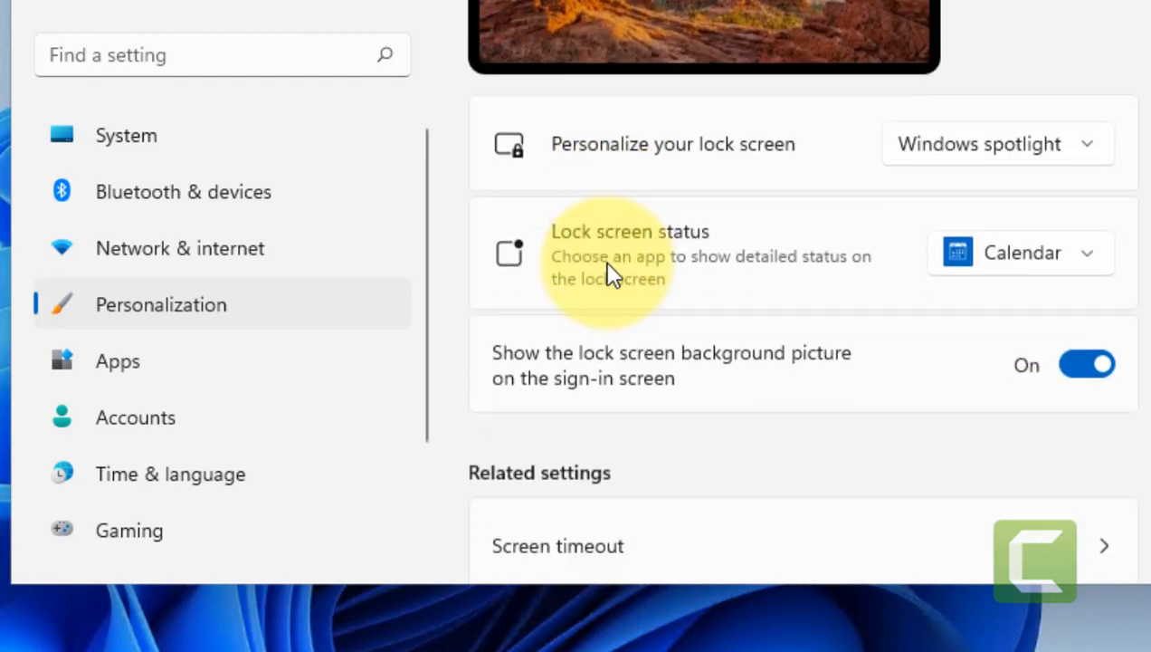
pyautogui.scroll(-3)
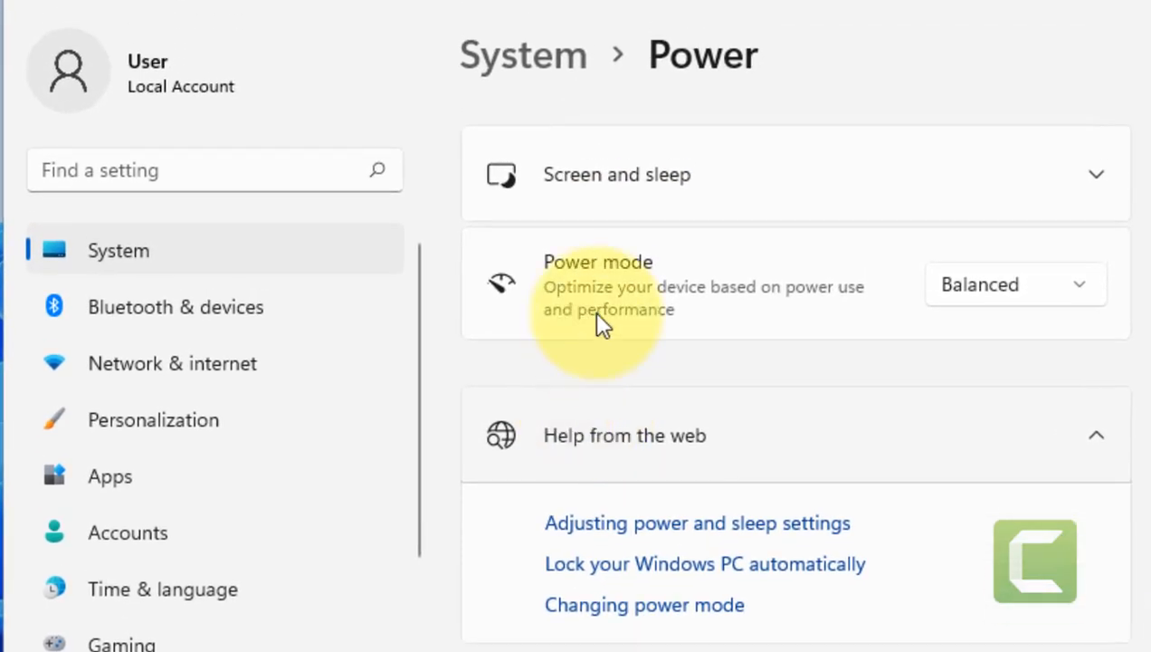
pyautogui.click(616, 175)
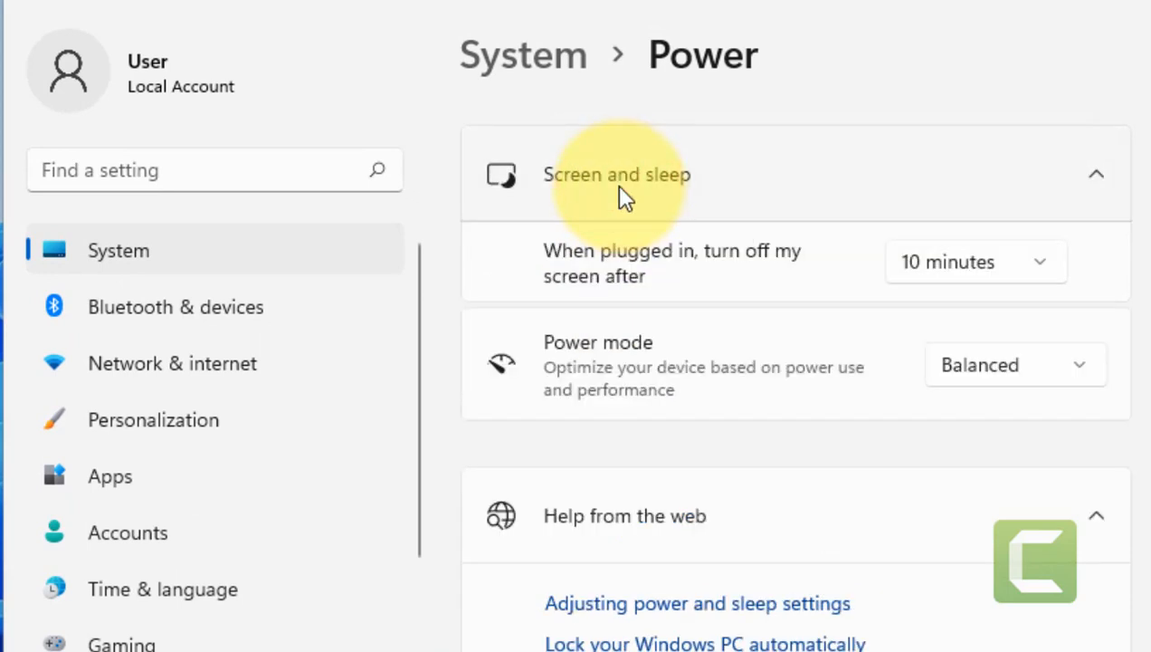
pyautogui.click(976, 261)
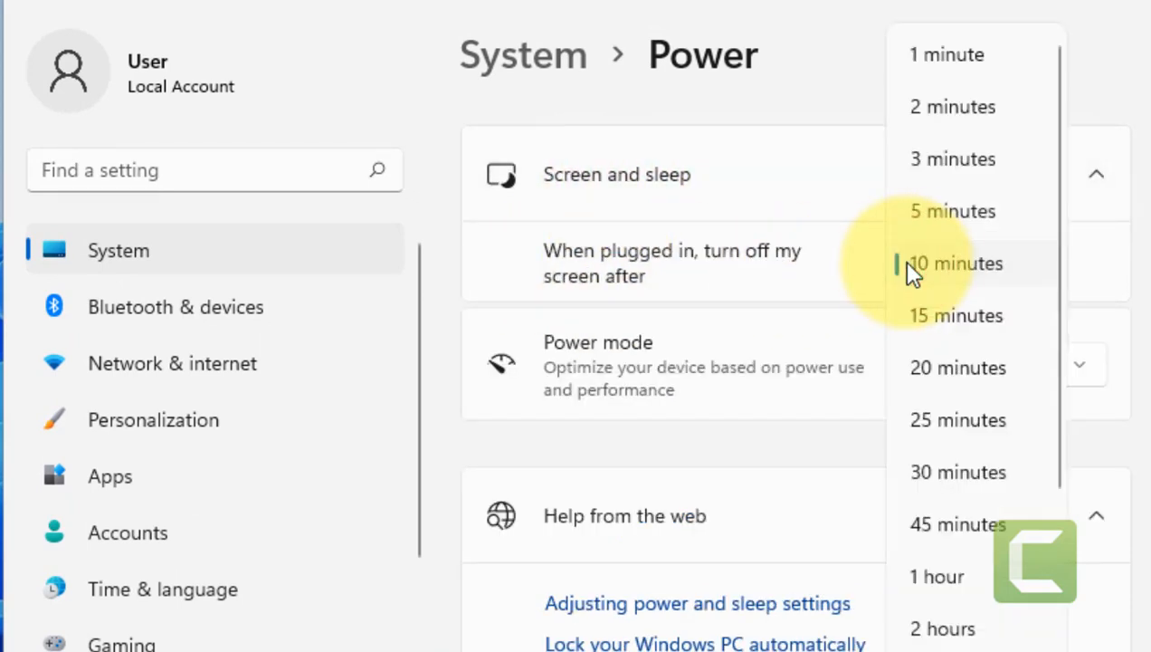
pyautogui.click(957, 472)
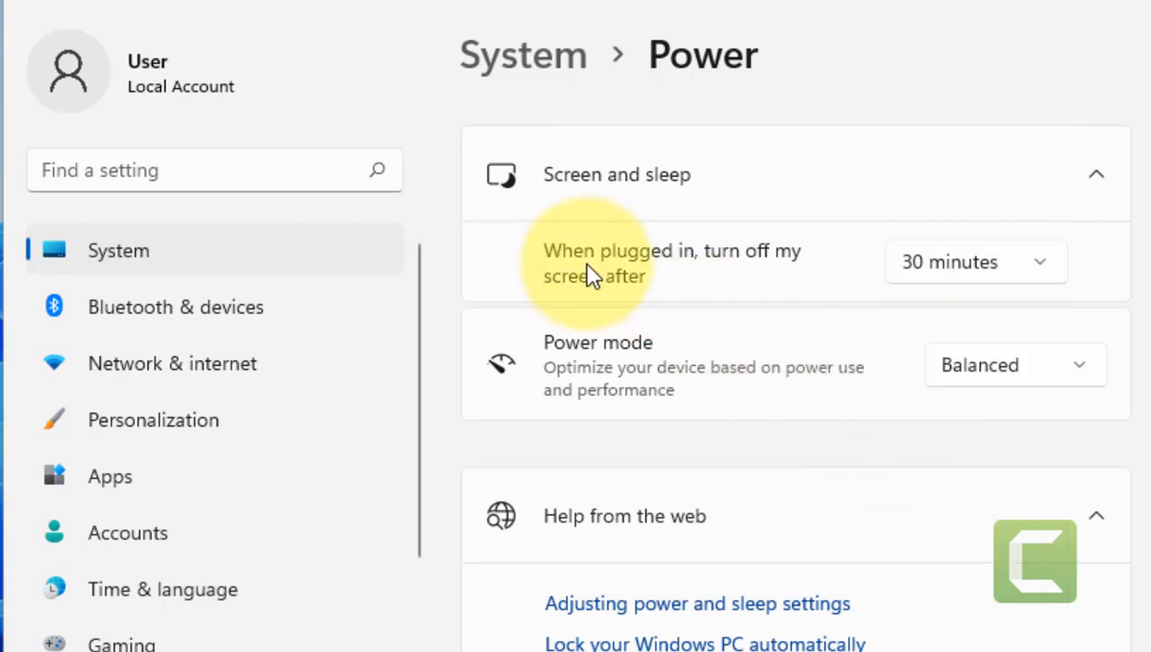
pyautogui.moveTo(707, 276)
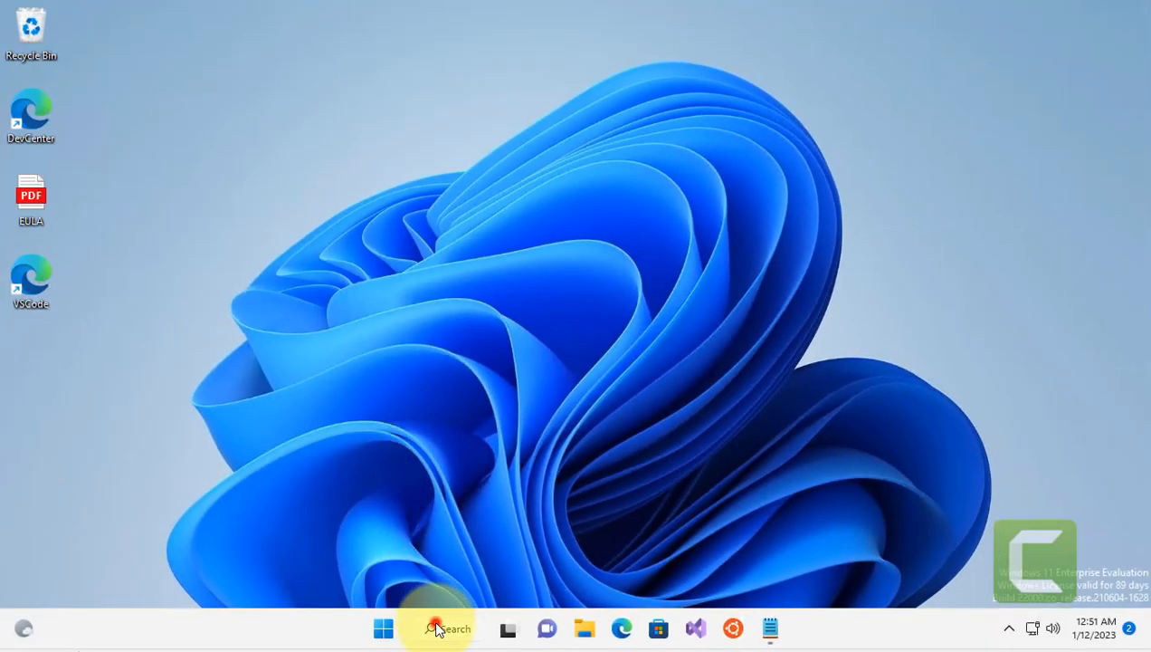
# Open Registry Editor and change the power setting's Attributes value to 2
pyautogui.click(440, 627)
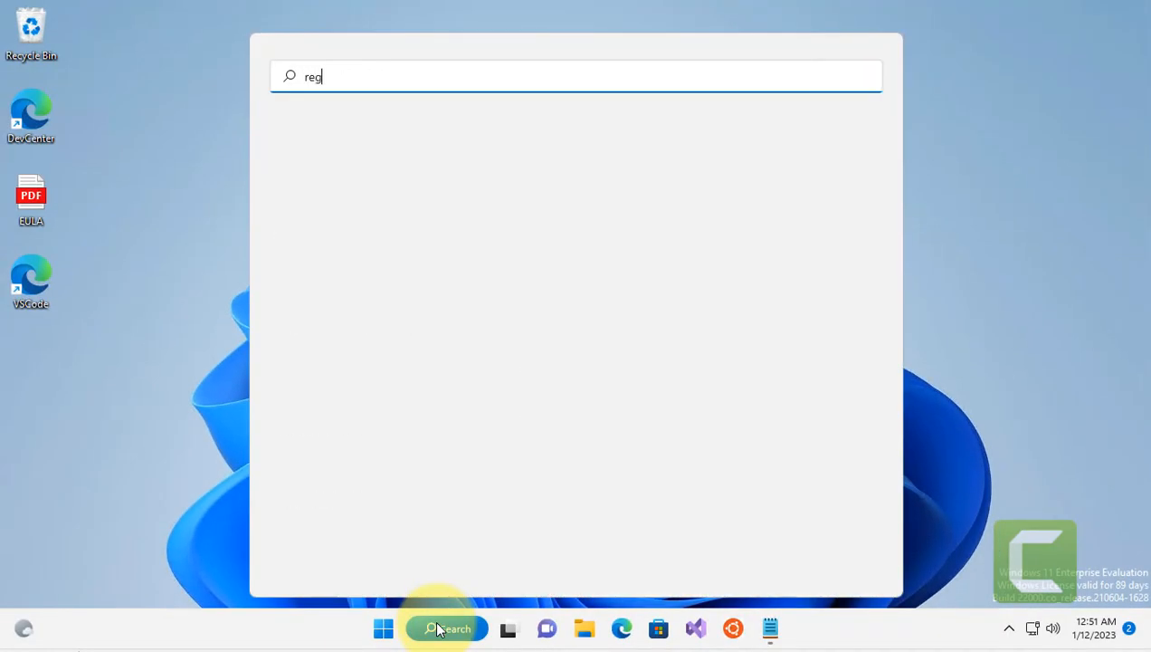
pyautogui.write('istry editor')
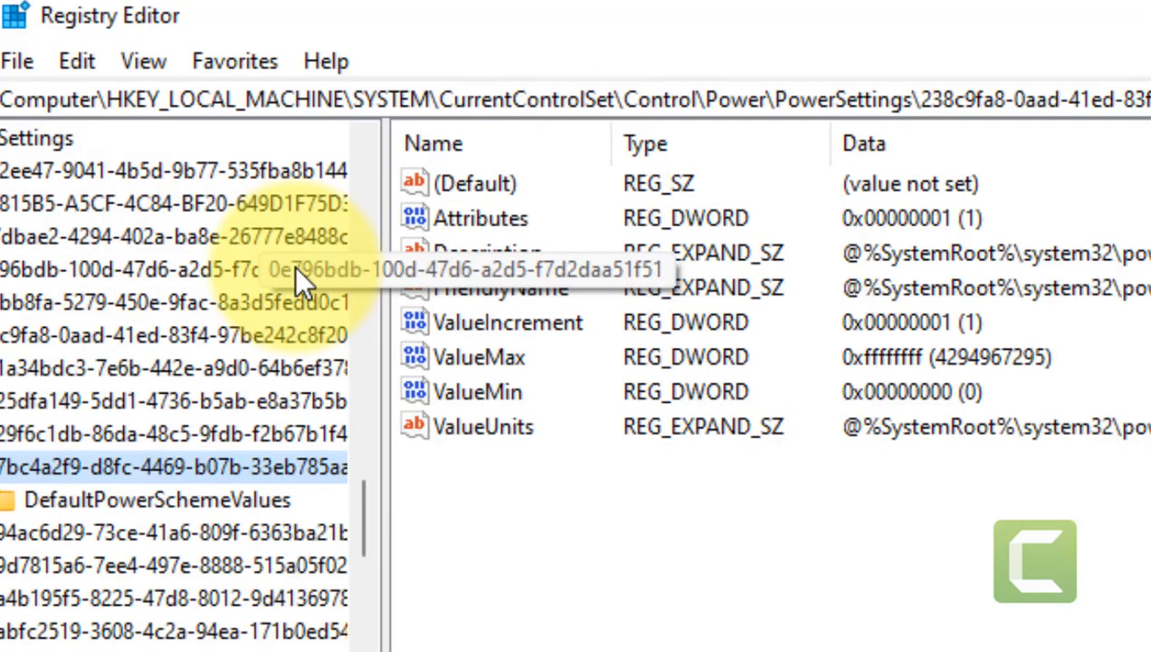
pyautogui.moveTo(380, 543)
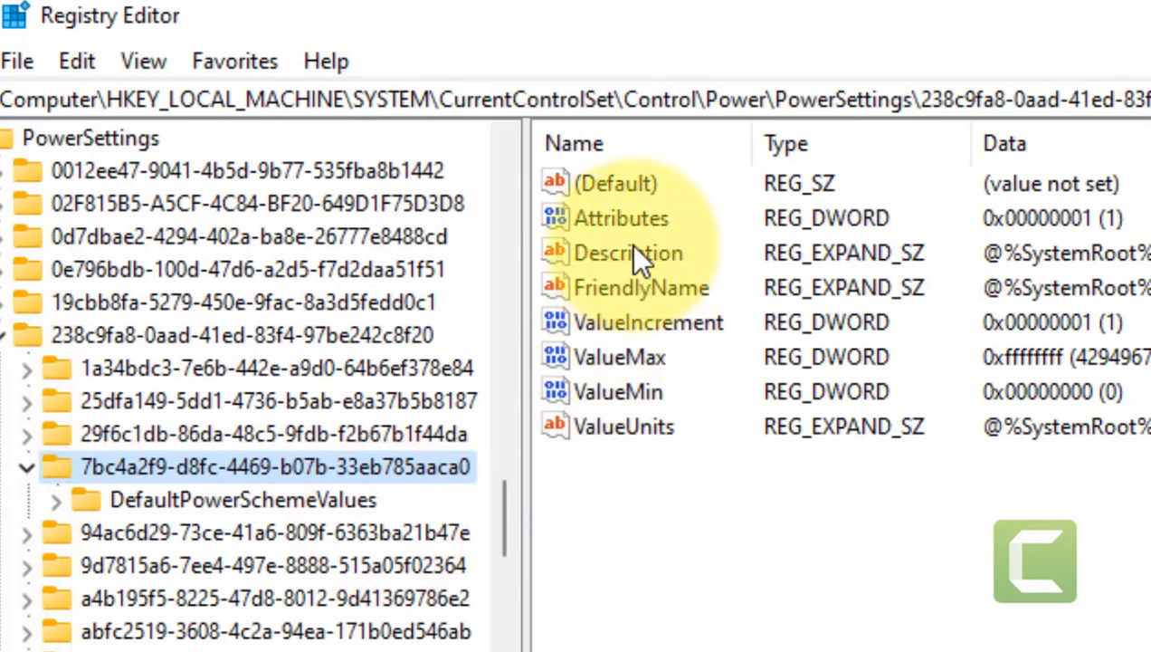
pyautogui.doubleClick(618, 218)
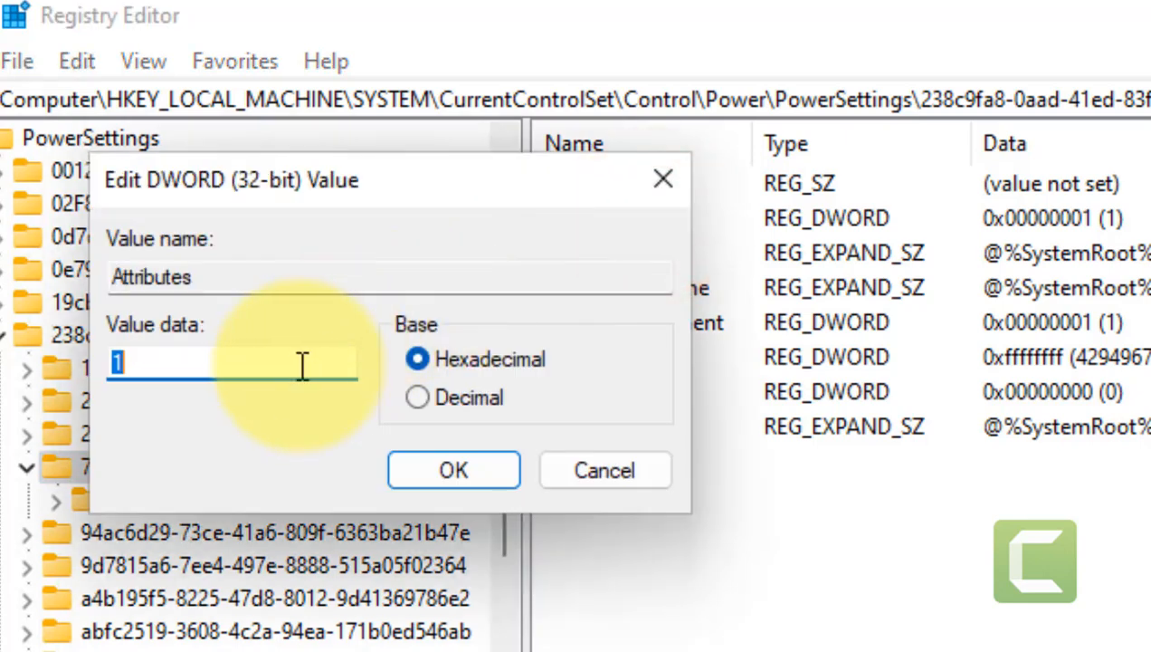
pyautogui.write('2')
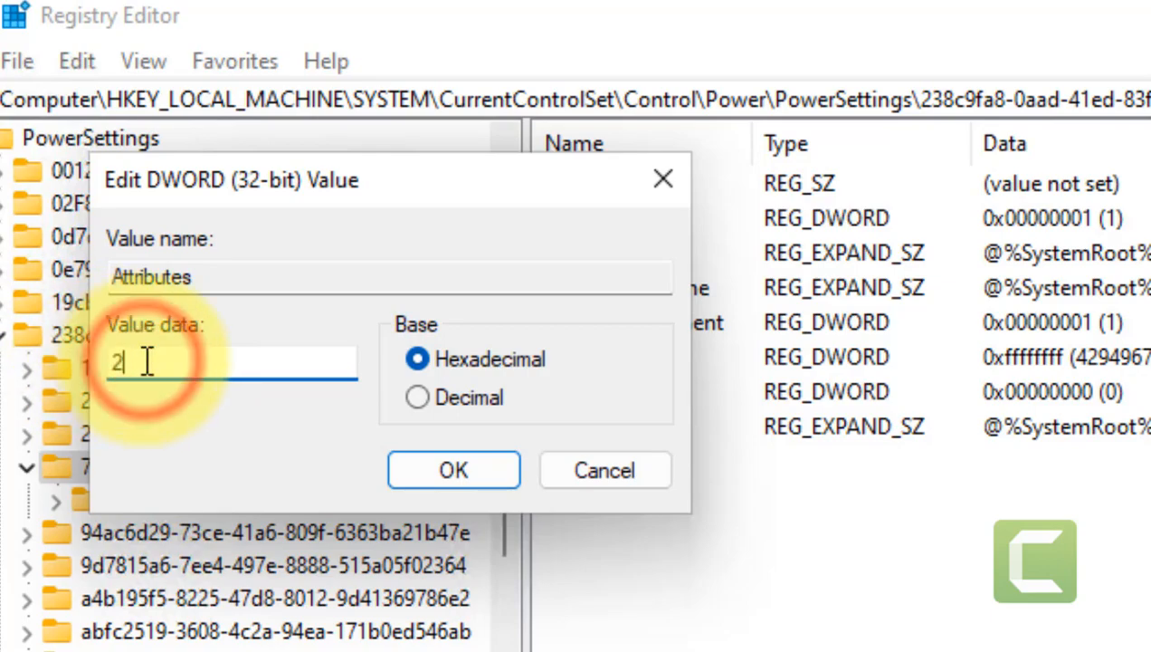
pyautogui.click(453, 469)
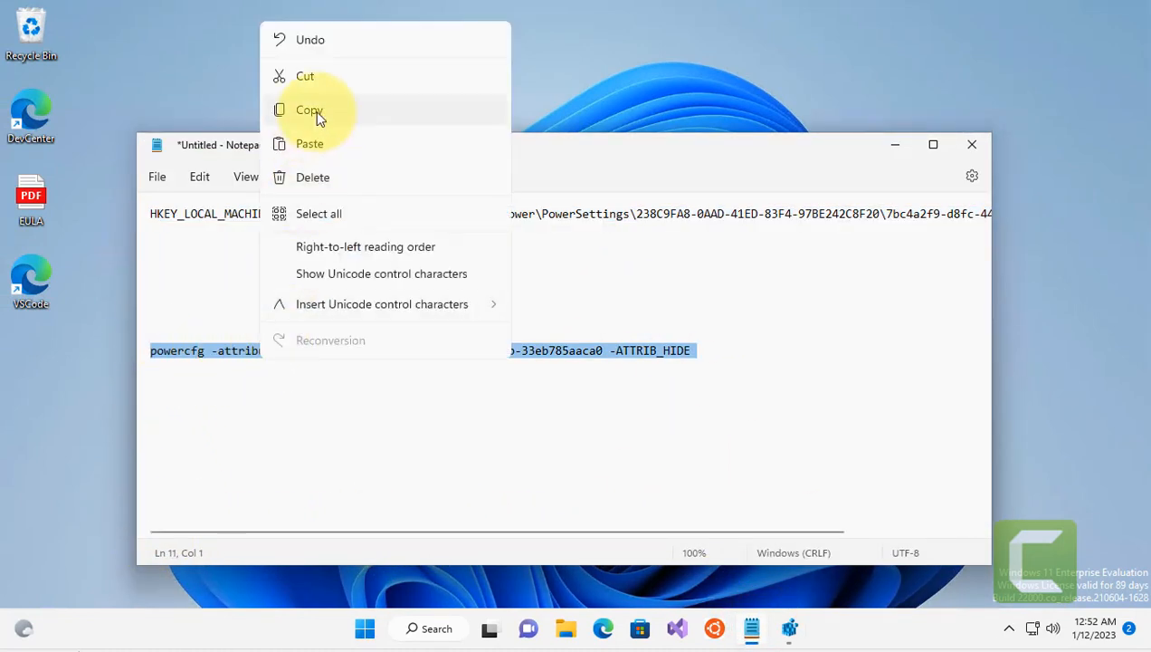
# Copy the powercfg attributes command from Notepad and launch Command Prompt as administrator
pyautogui.click(311, 110)
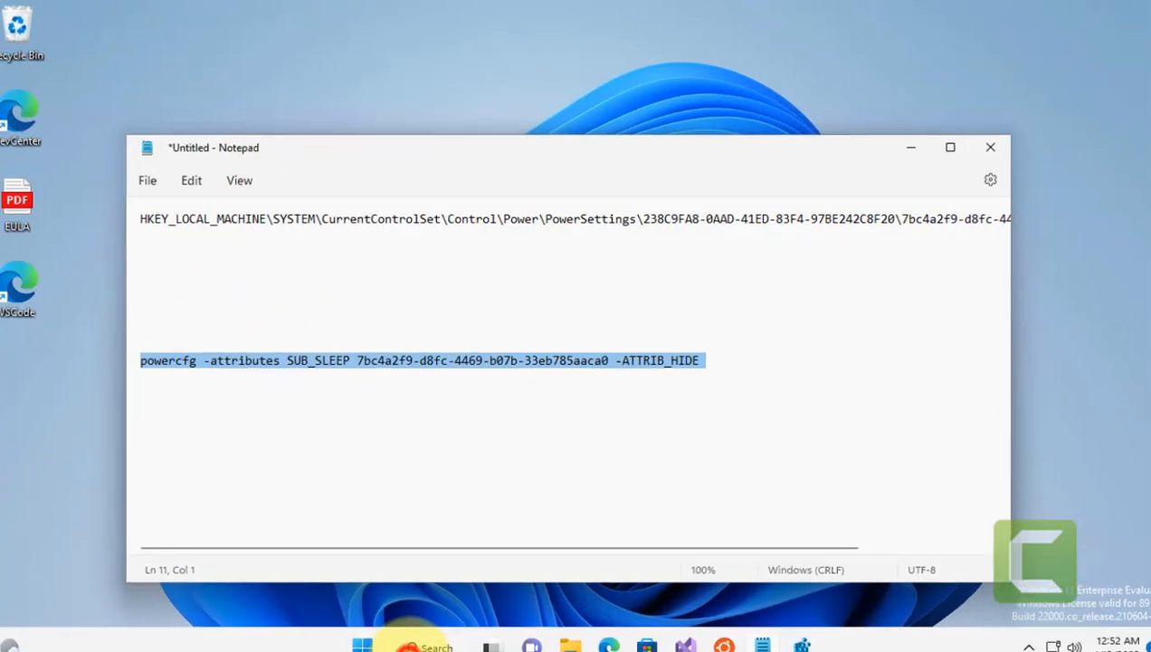
pyautogui.write('command Prompt')
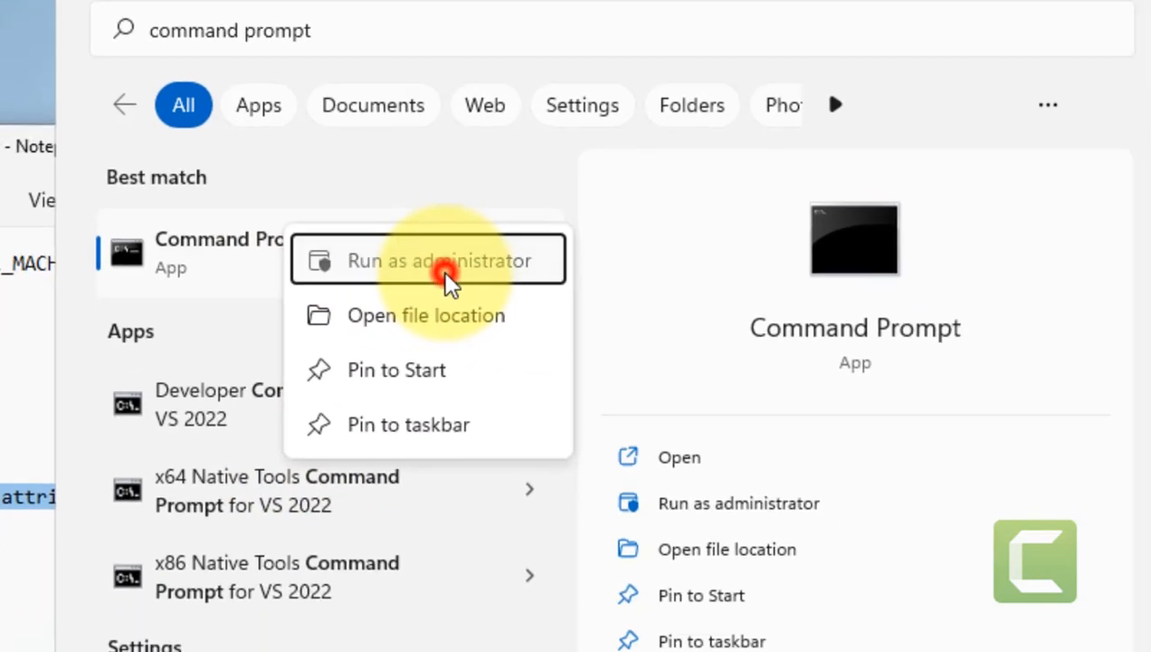
pyautogui.click(448, 261)
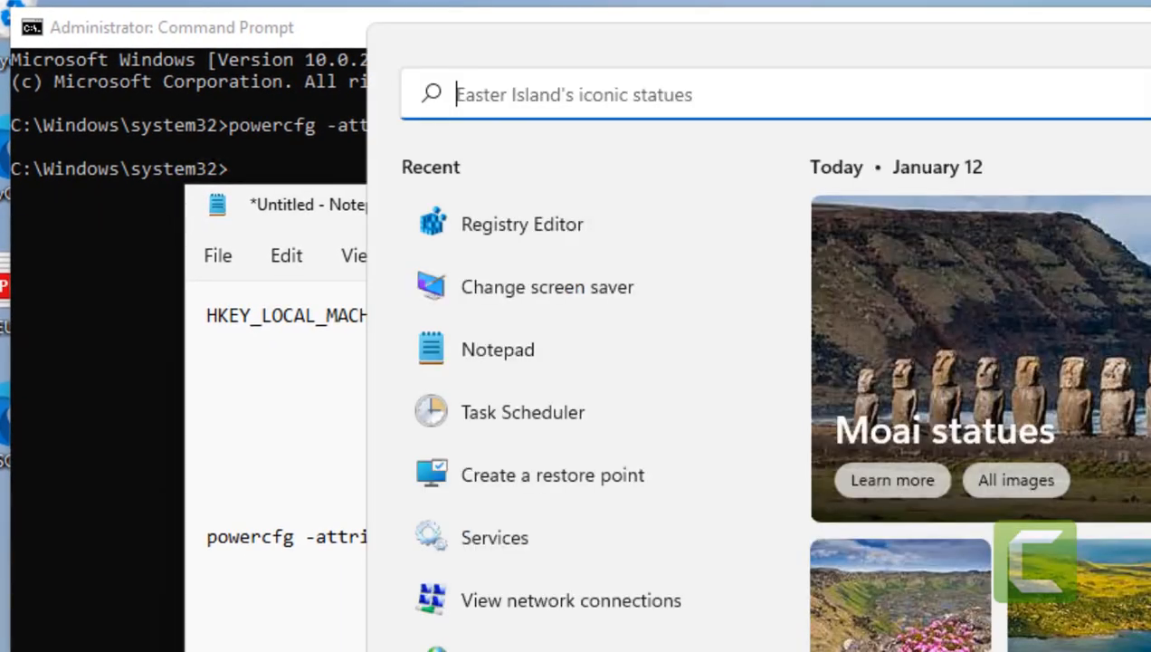
# Open the Balanced plan's advanced power settings and expand System unattended sleep timeout (2 minutes)
pyautogui.write('edit group policy')
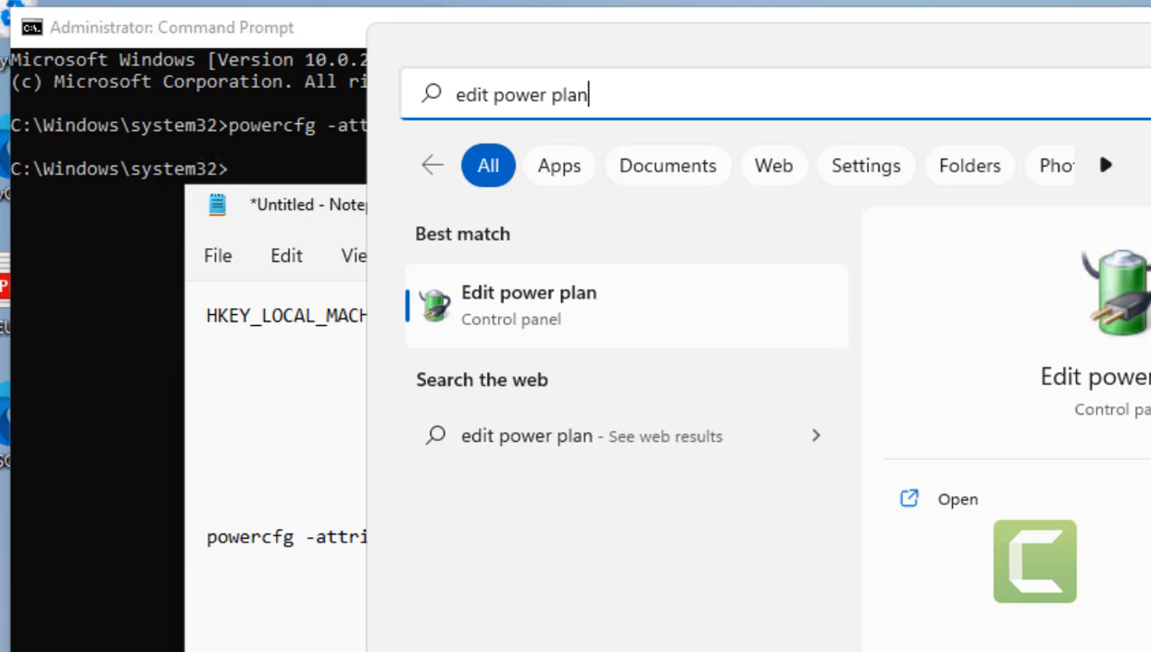
pyautogui.click(529, 306)
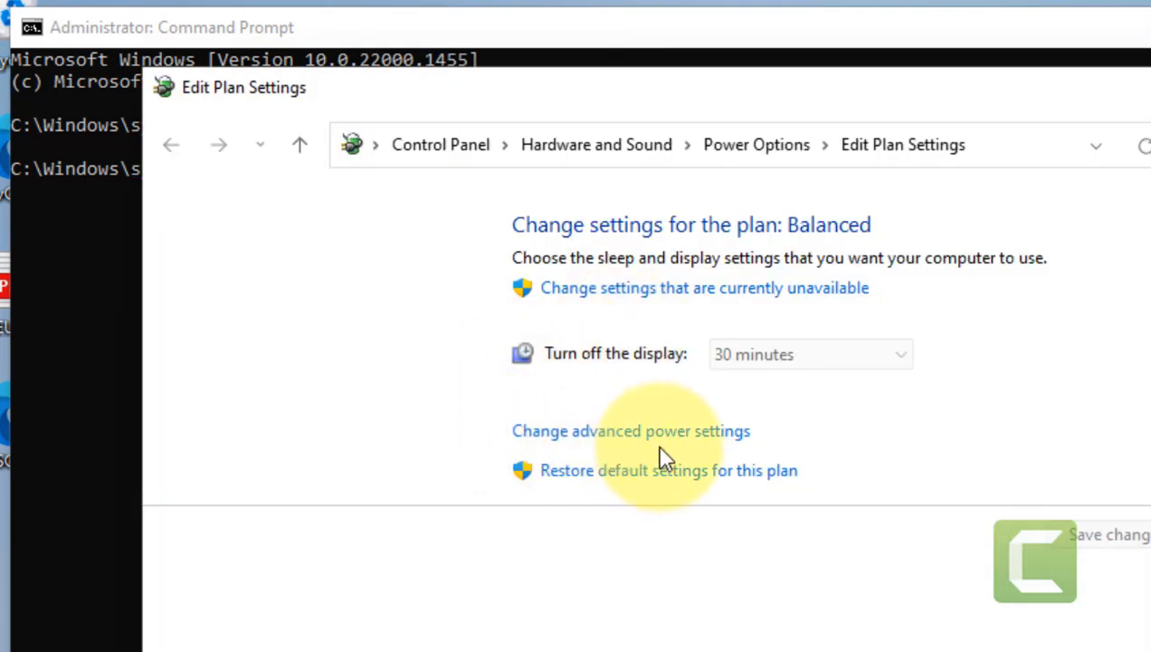
pyautogui.click(630, 431)
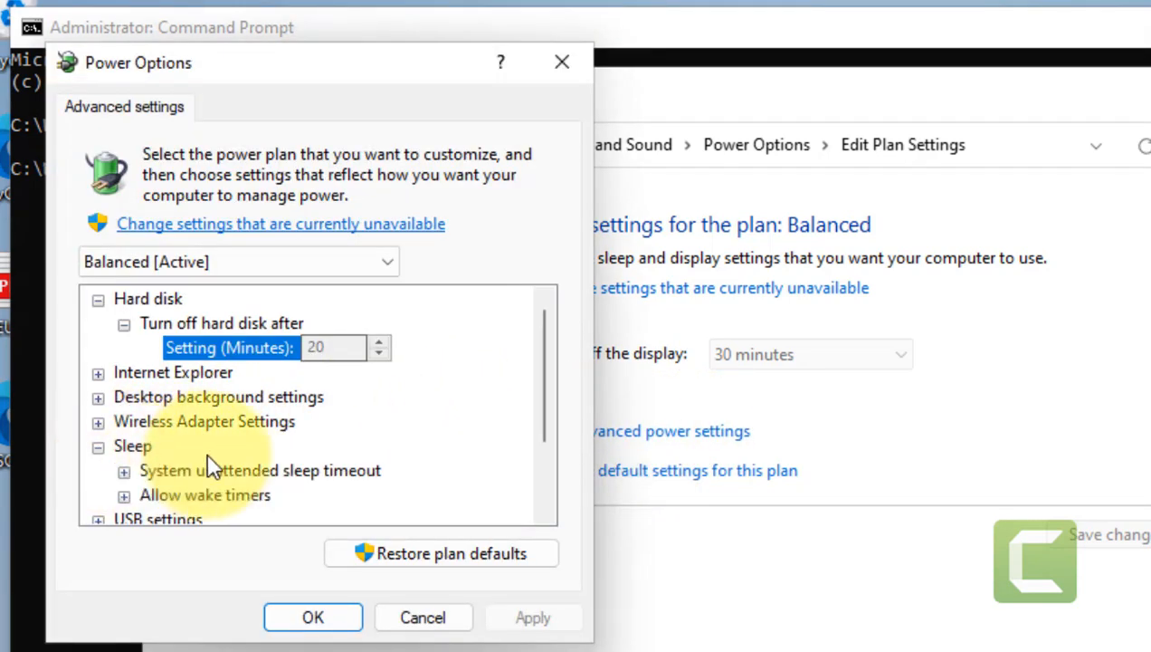
pyautogui.scroll(-3)
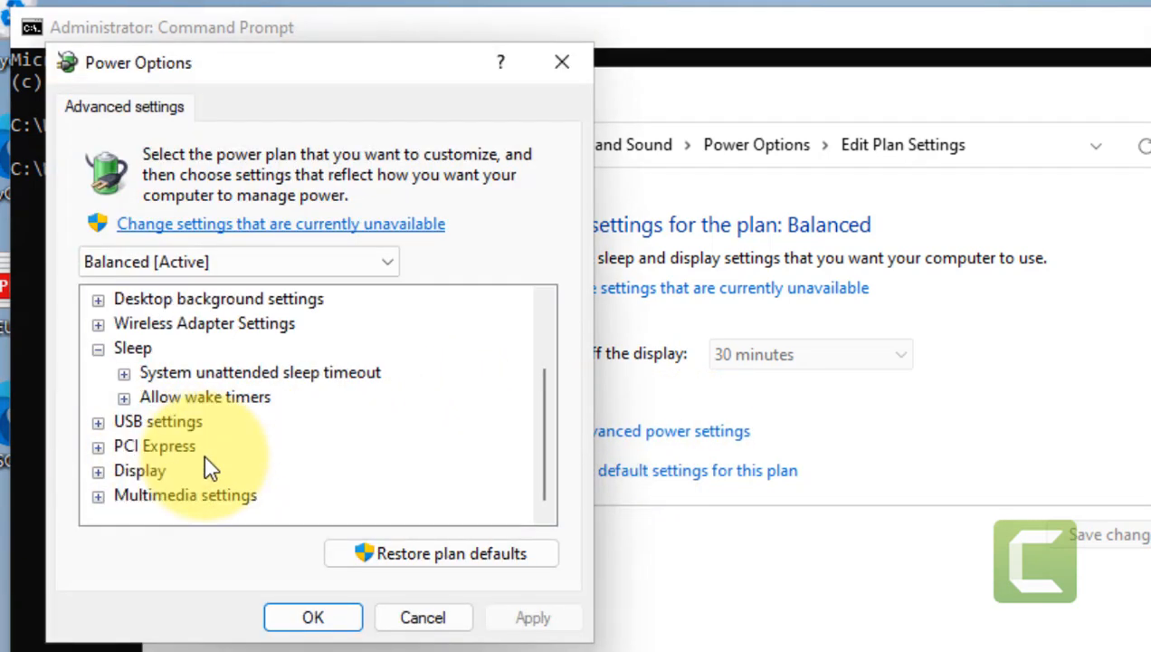
pyautogui.click(260, 372)
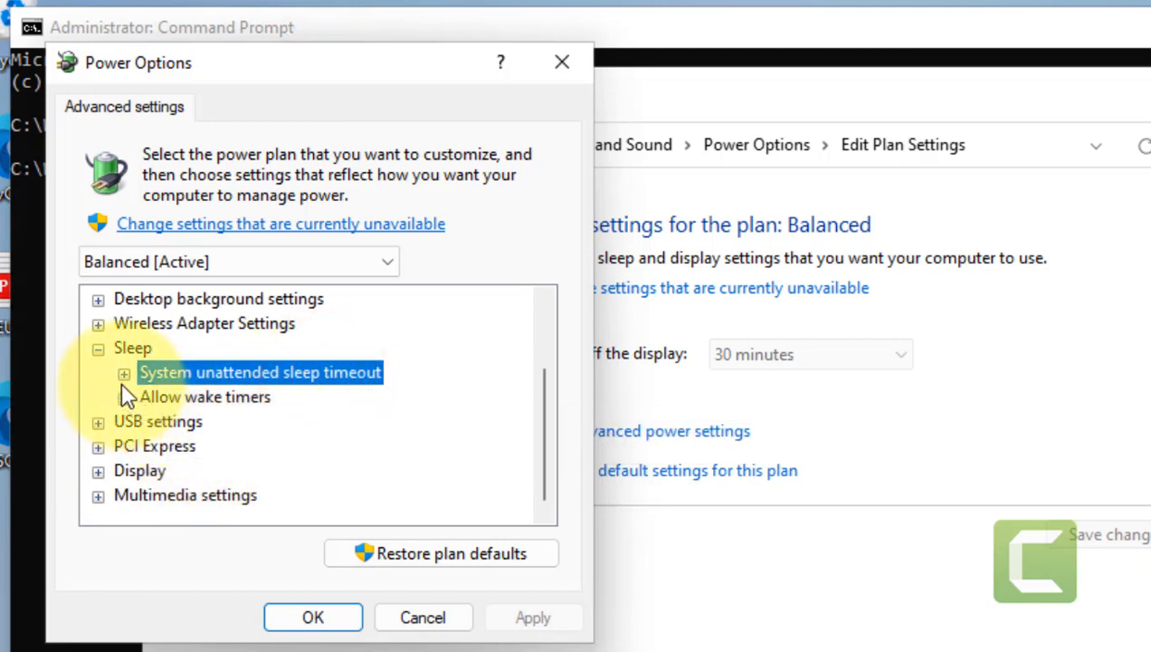
pyautogui.click(124, 372)
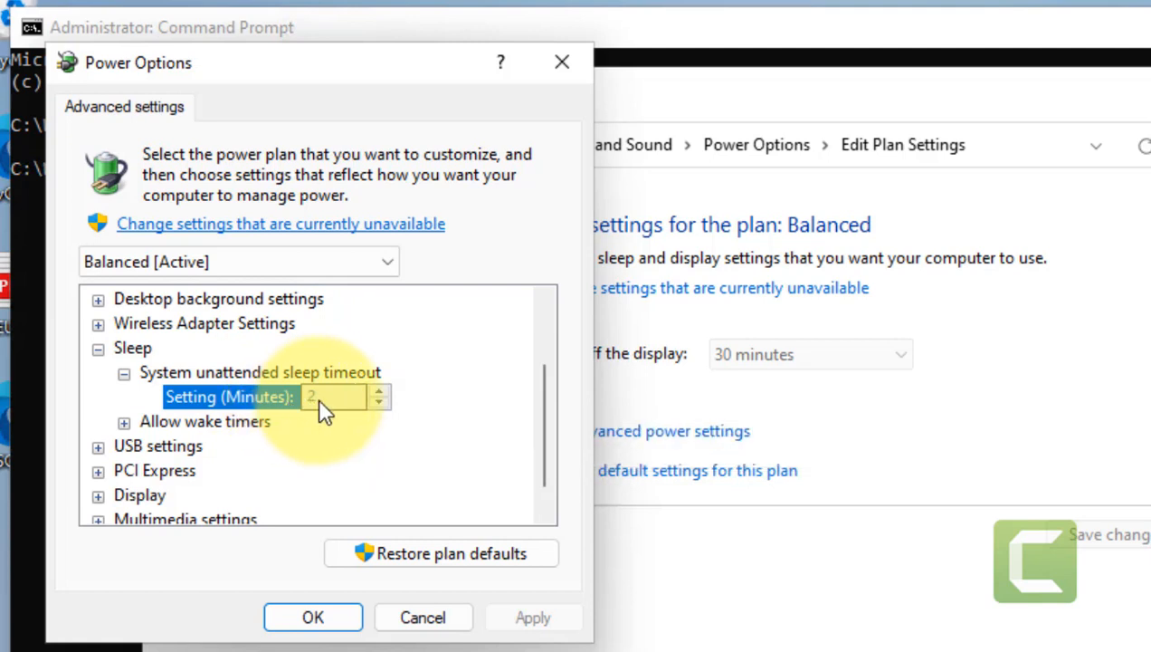
pyautogui.moveTo(337, 391)
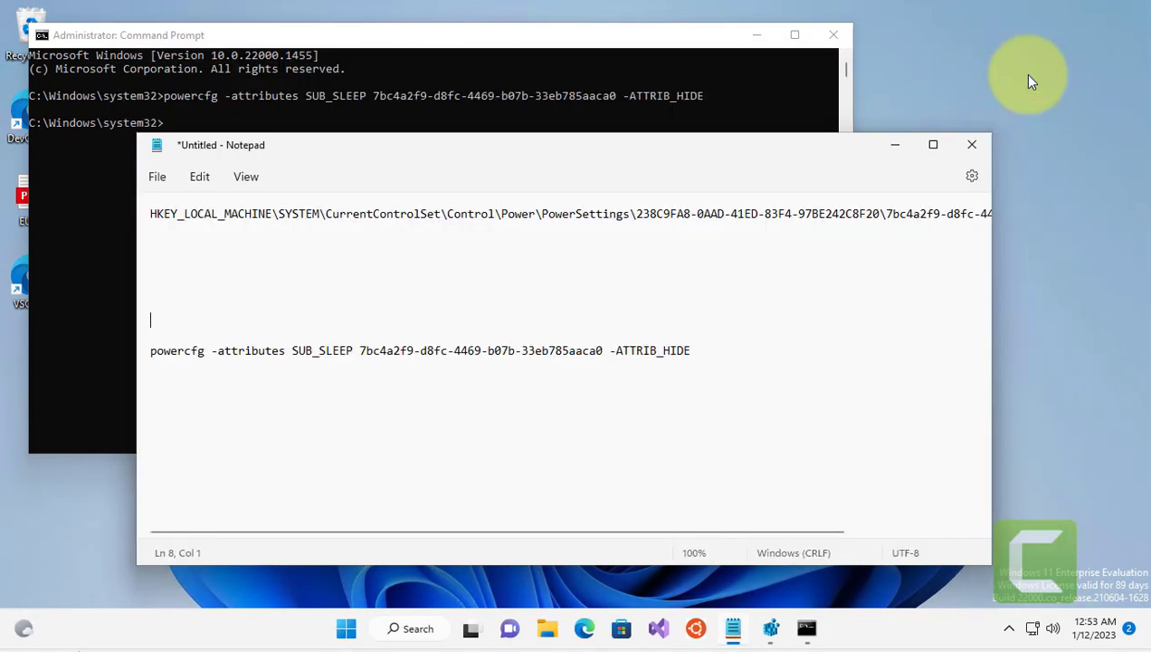
pyautogui.moveTo(468, 514)
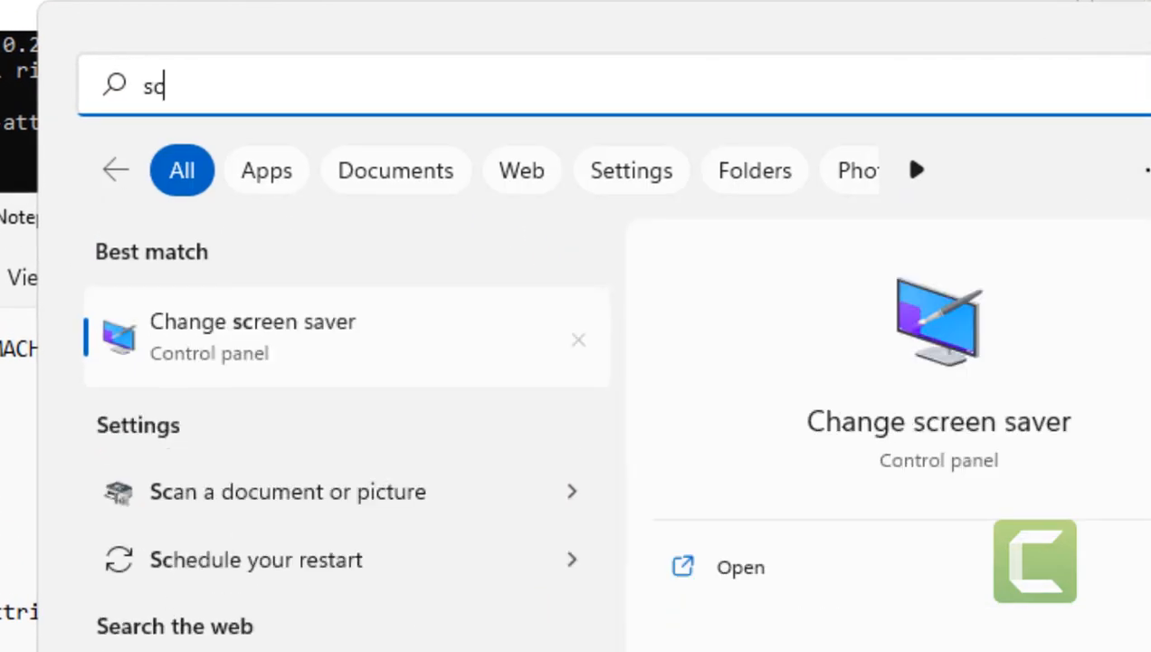
# Open Screen Saver Settings and choose (None) from the screen saver list
pyautogui.write('screensaver')
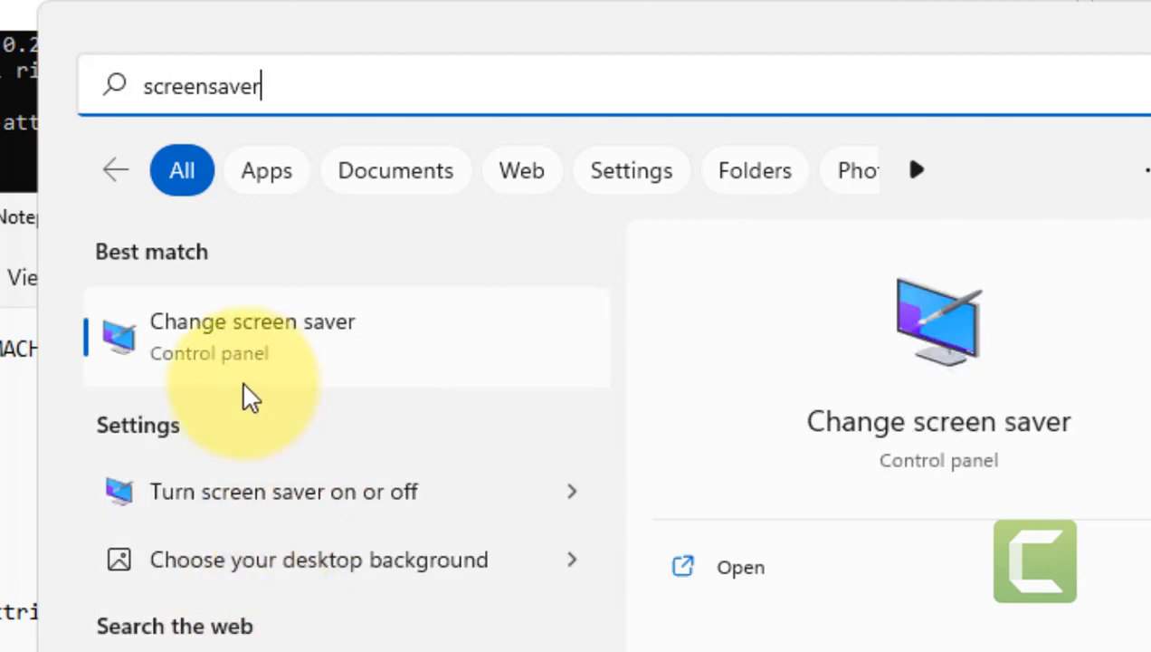
pyautogui.click(252, 322)
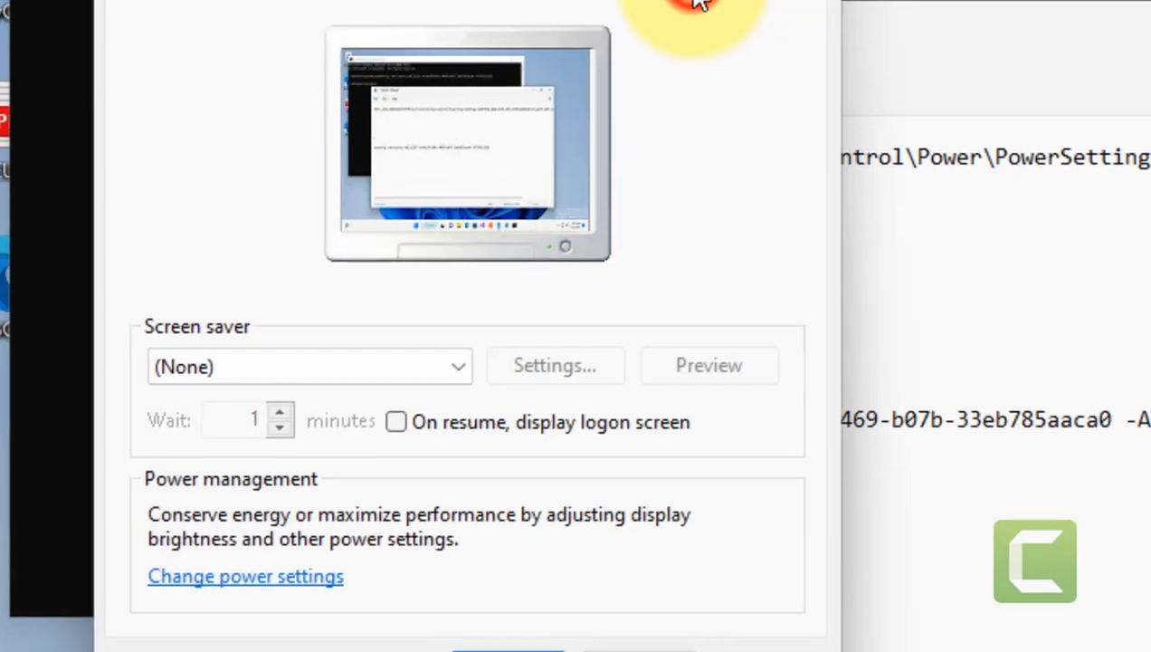
pyautogui.click(308, 366)
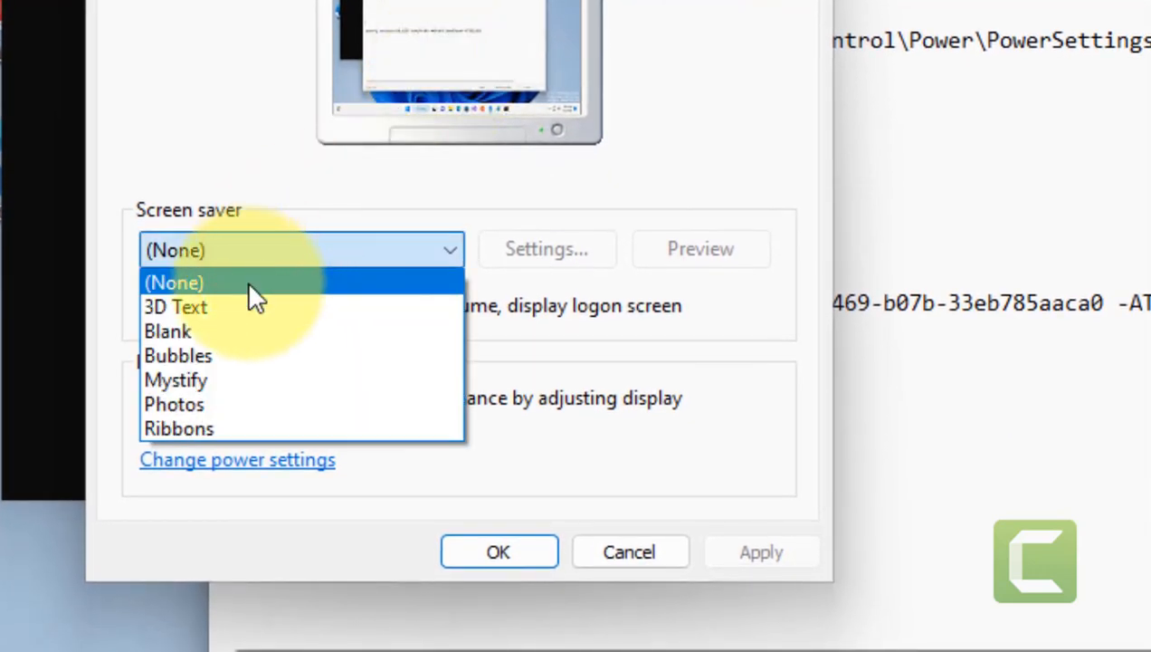
pyautogui.click(173, 283)
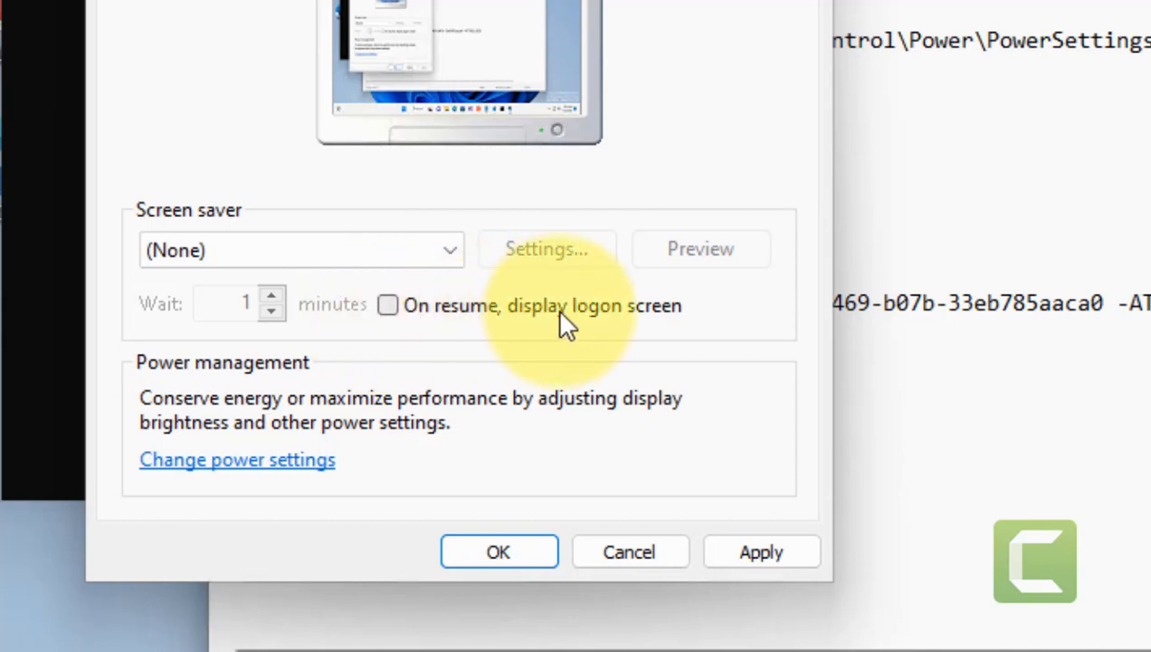
pyautogui.moveTo(396, 319)
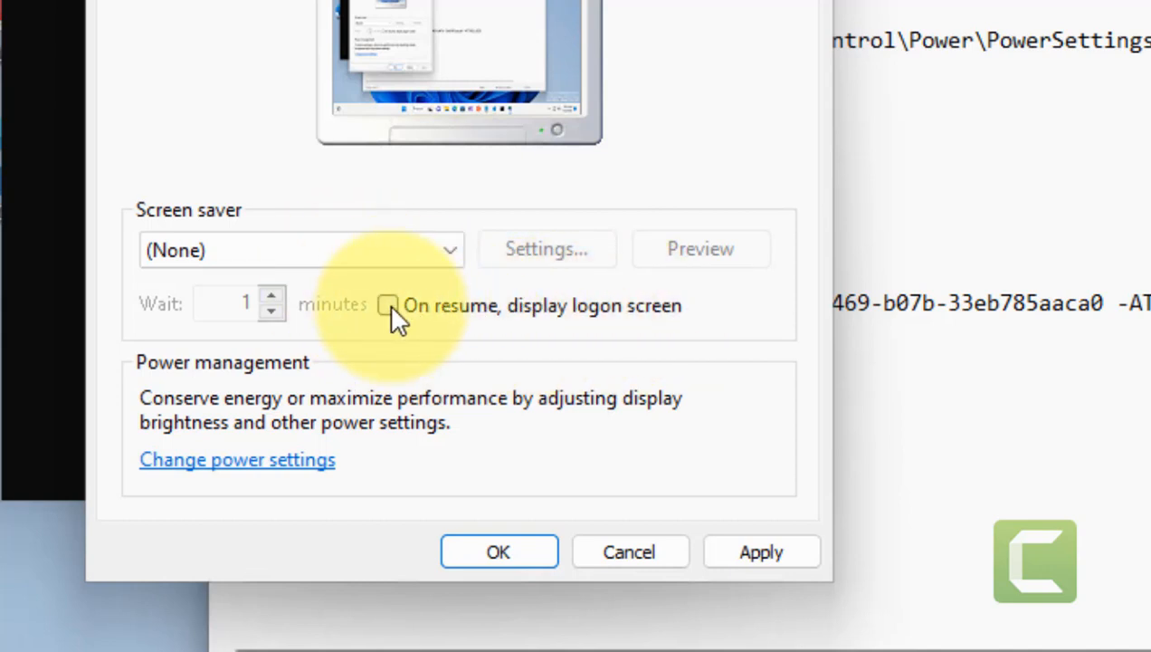